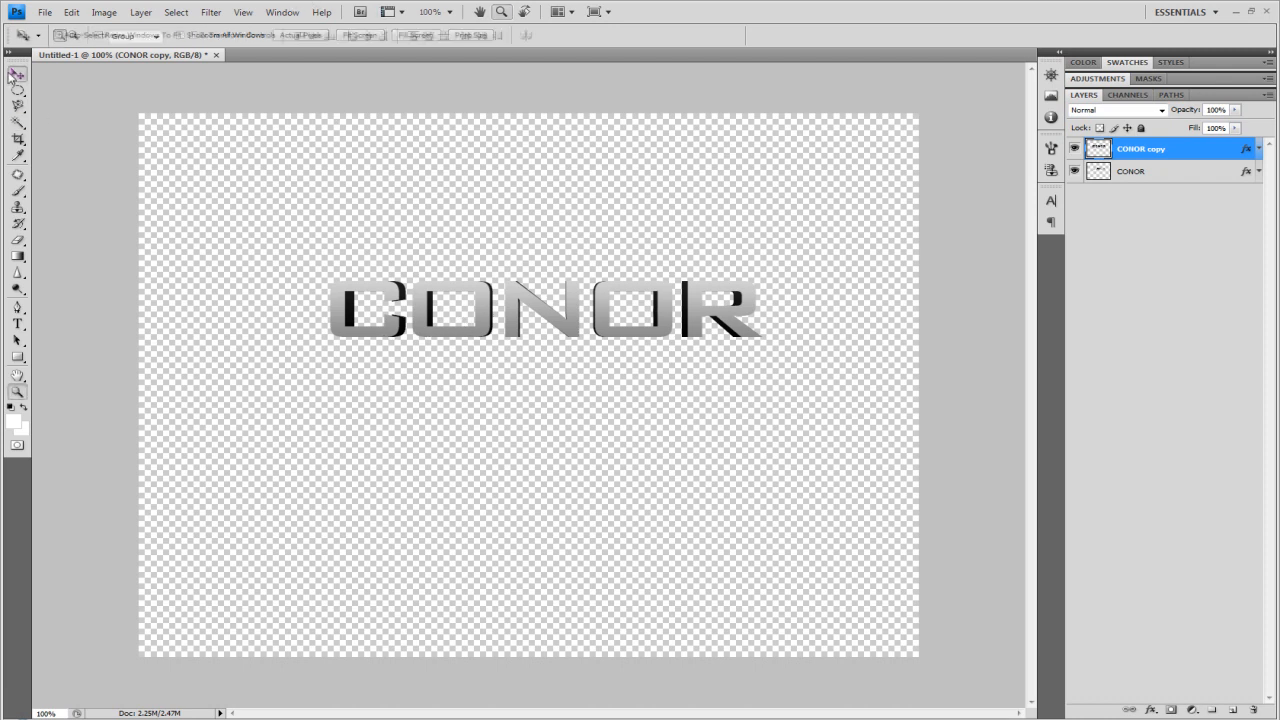
Create a new 1024×768 document with a transparent background
{"action": "left_click", "coordinate": [17, 73]}
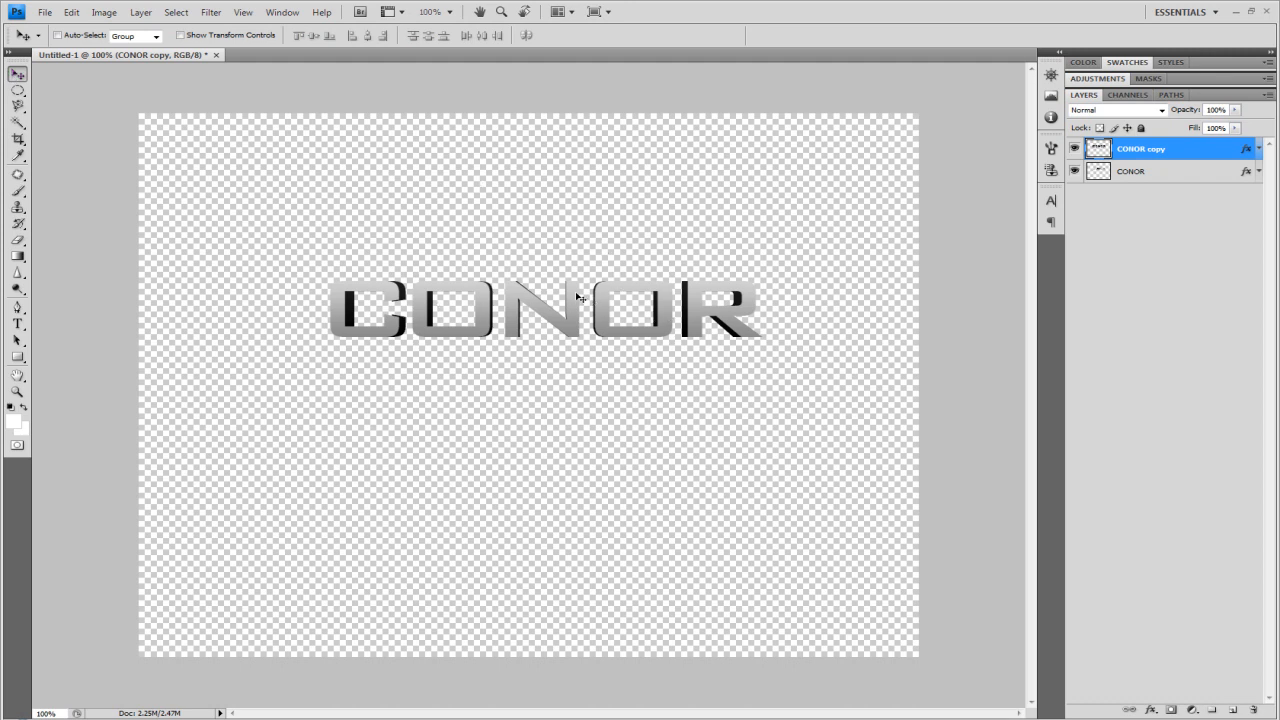
{"action": "mouse_move", "coordinate": [502, 310]}
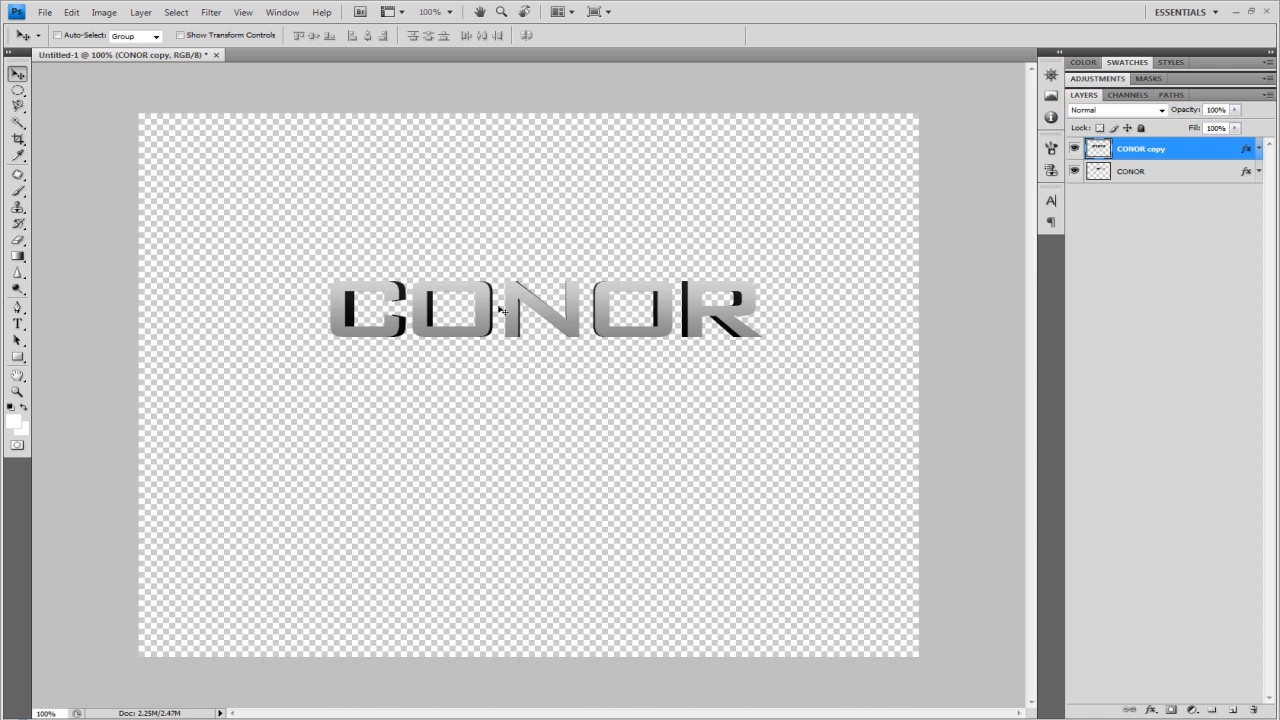
{"action": "mouse_move", "coordinate": [448, 158]}
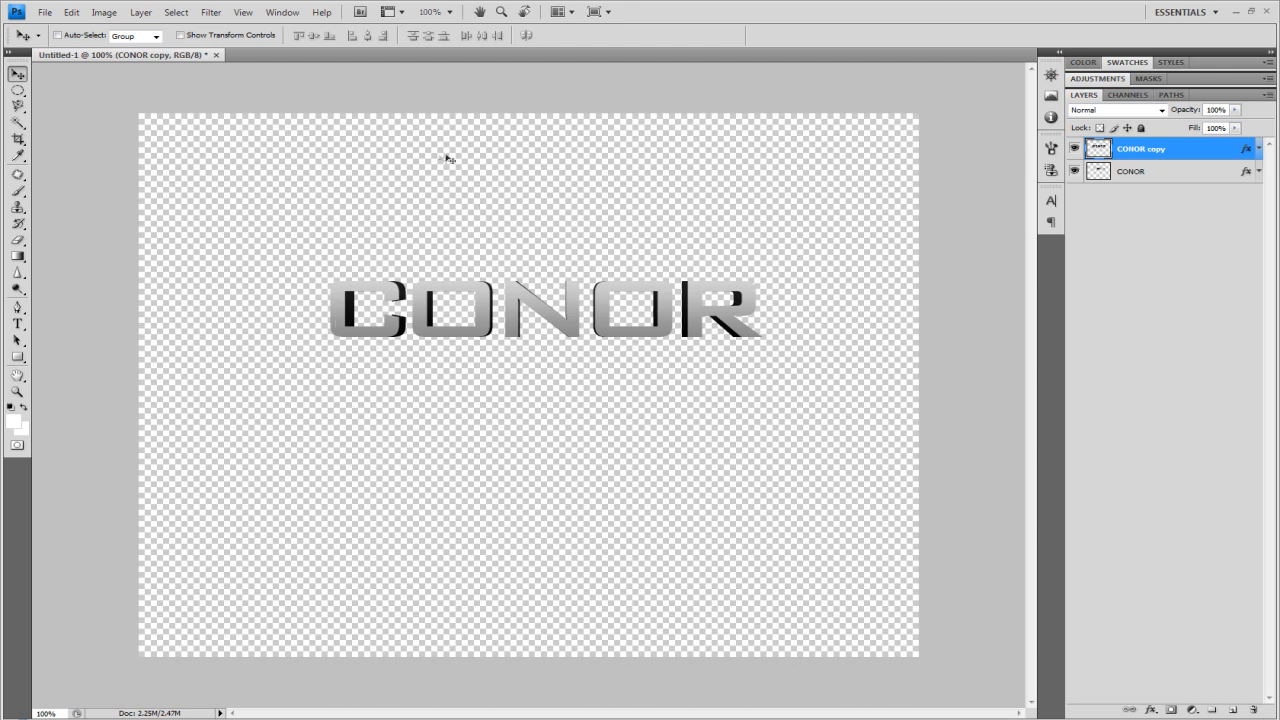
{"action": "mouse_move", "coordinate": [478, 140]}
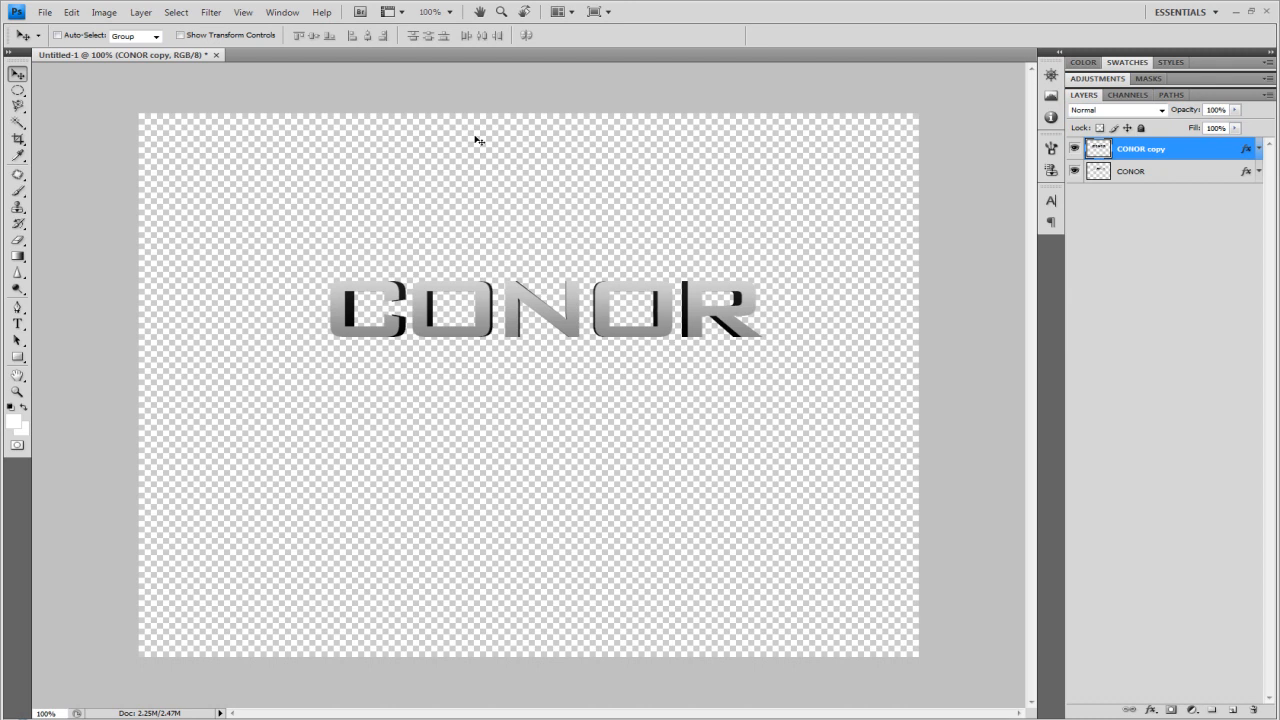
{"action": "mouse_move", "coordinate": [767, 116]}
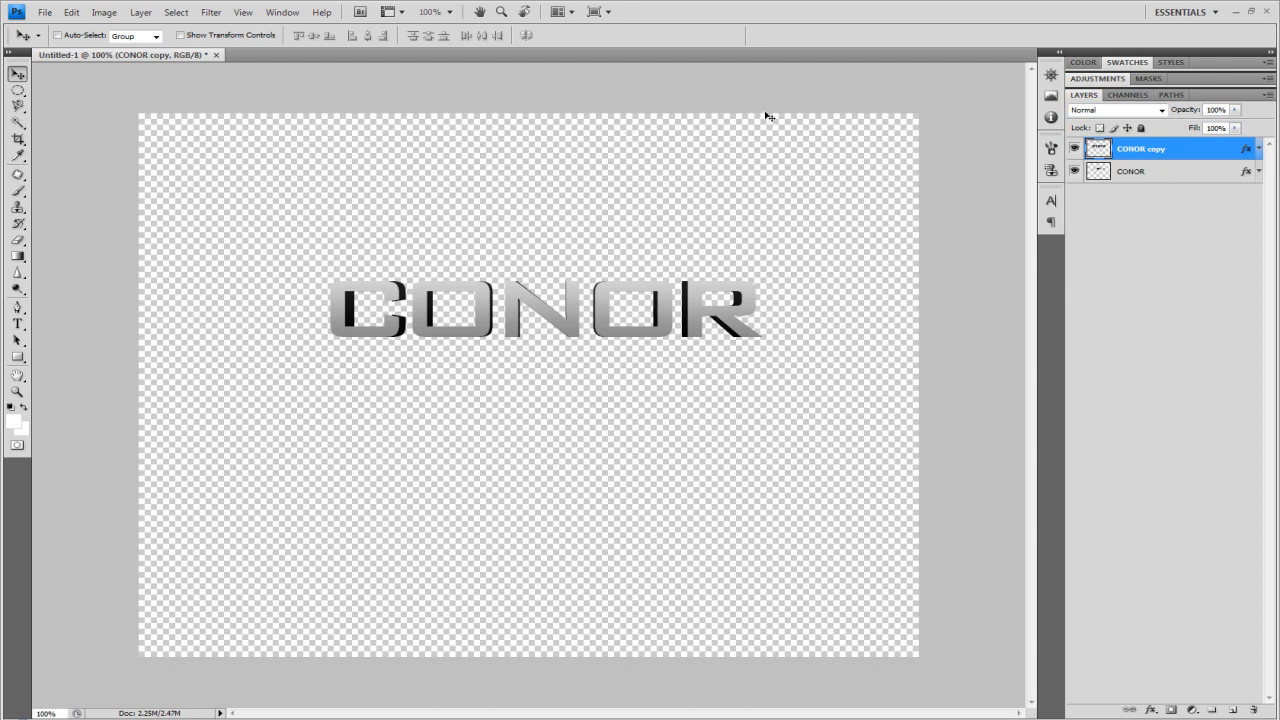
{"action": "left_click", "coordinate": [44, 12]}
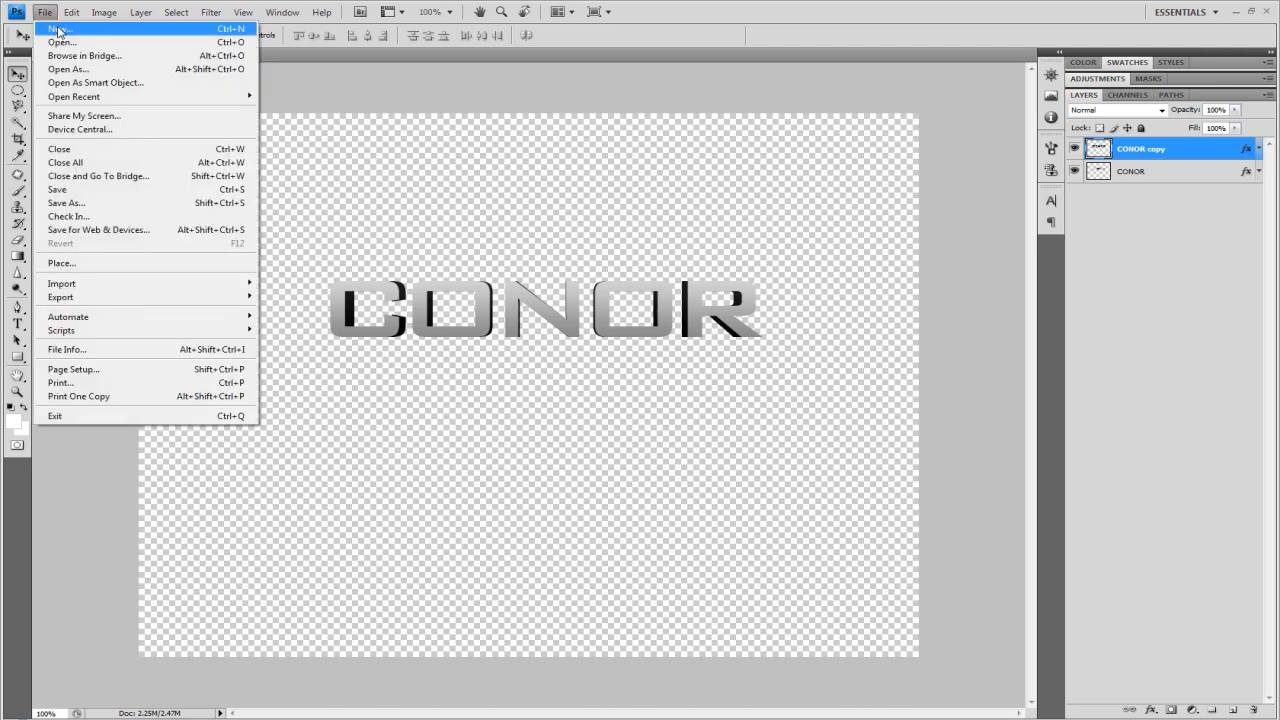
{"action": "left_click", "coordinate": [61, 28]}
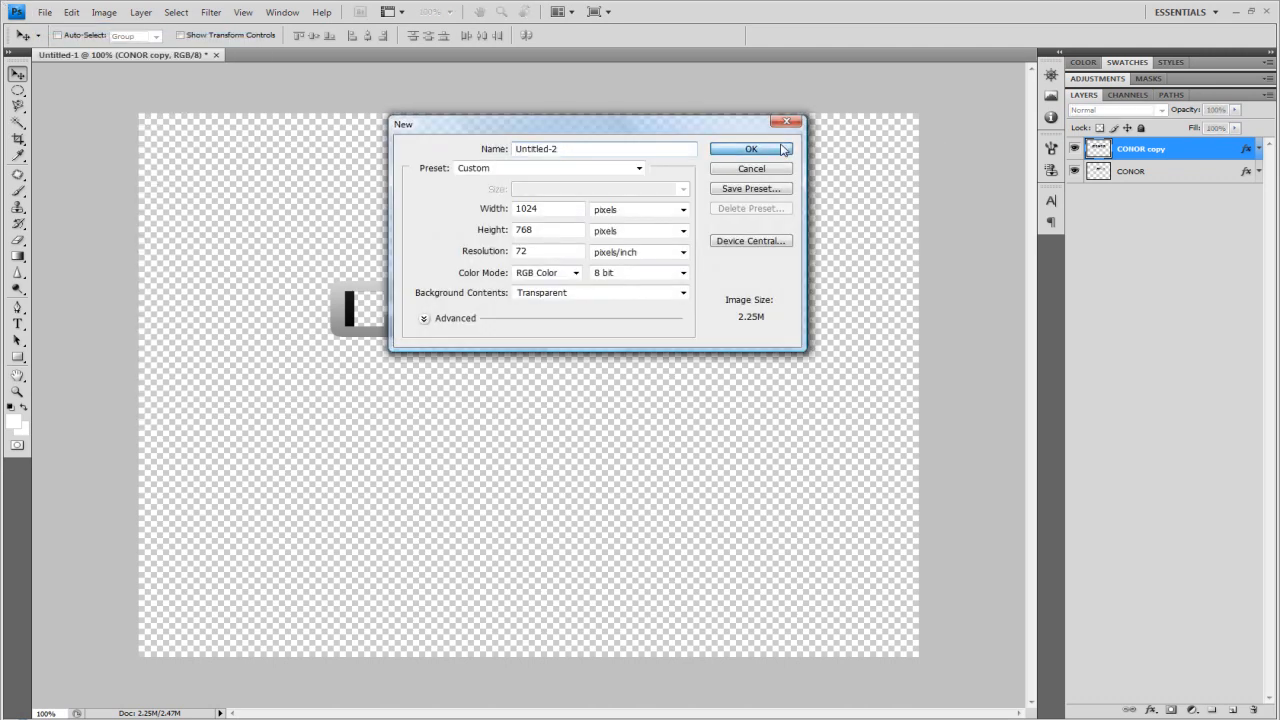
{"action": "left_click", "coordinate": [751, 148]}
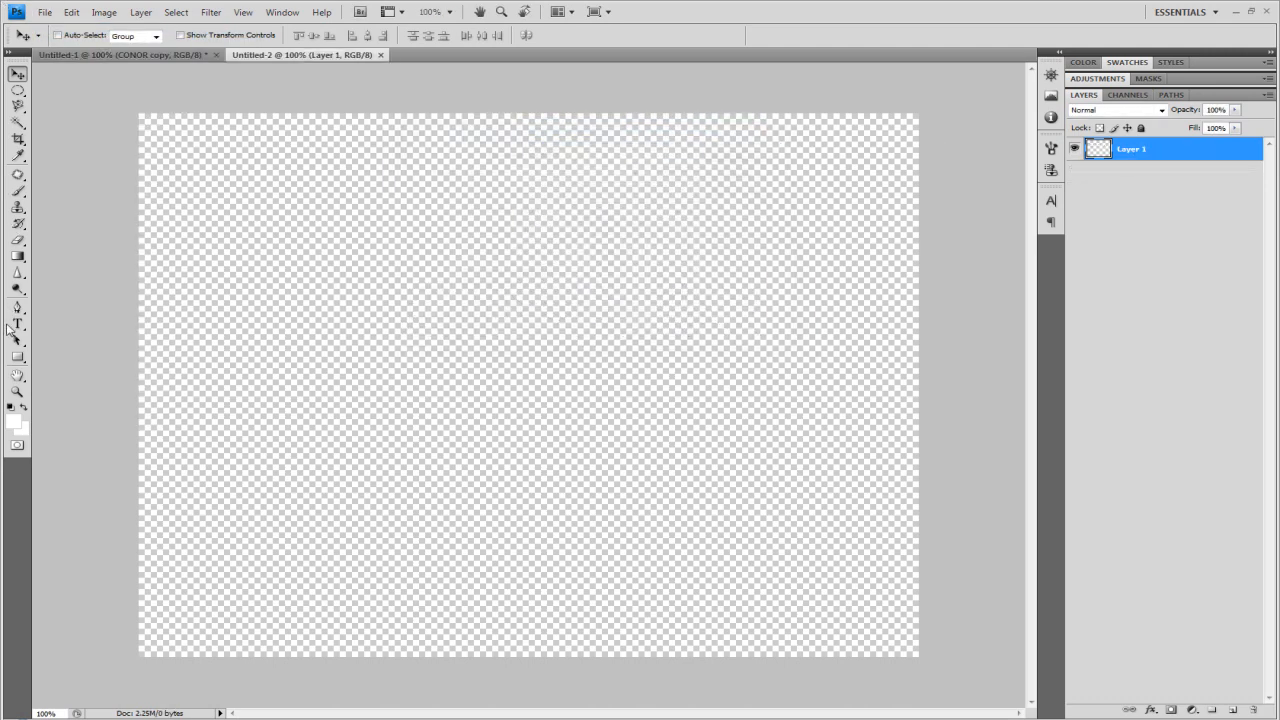
Type CONOR on the canvas and free-transform it large across the middle
{"action": "left_click", "coordinate": [17, 323]}
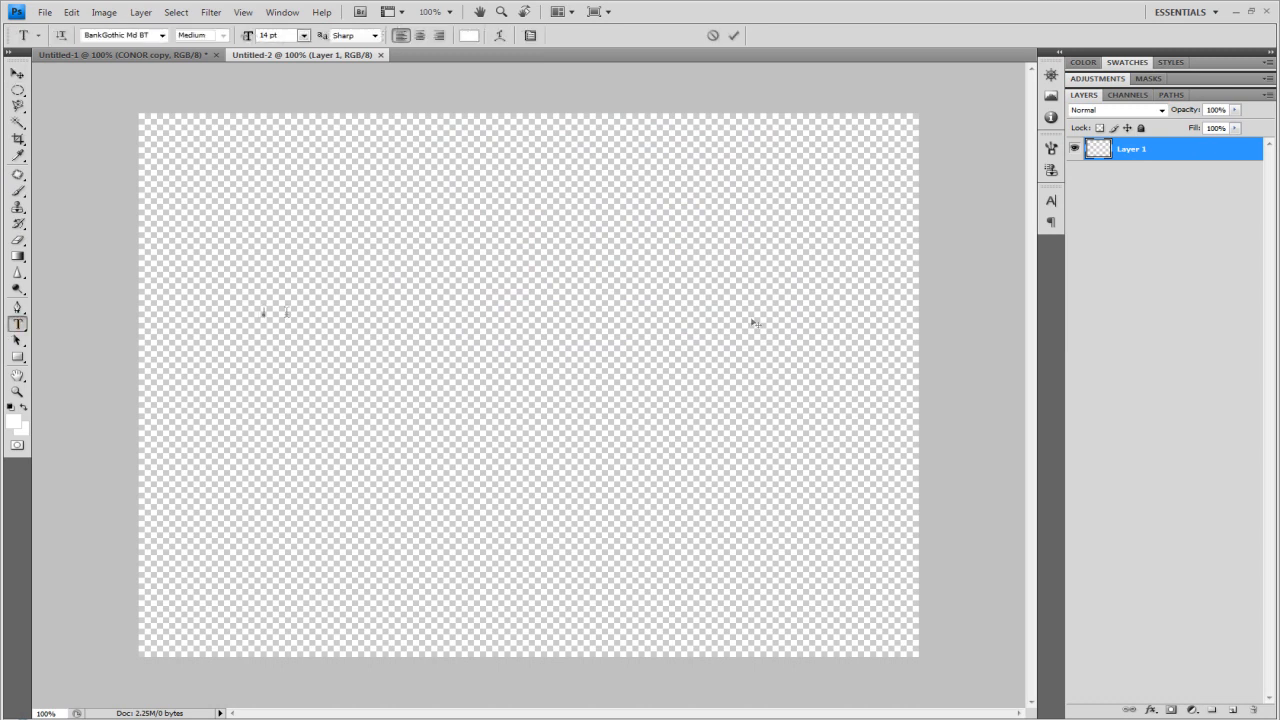
{"action": "left_click", "coordinate": [265, 312]}
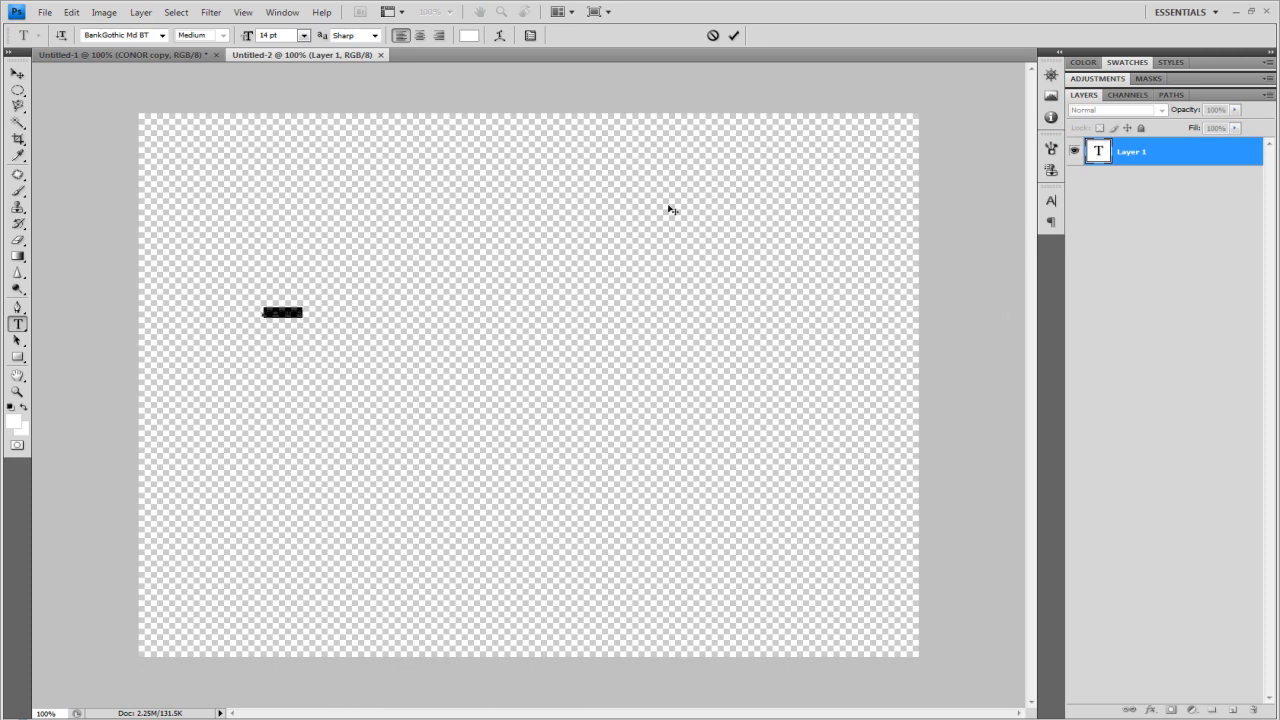
{"action": "left_click", "coordinate": [71, 12]}
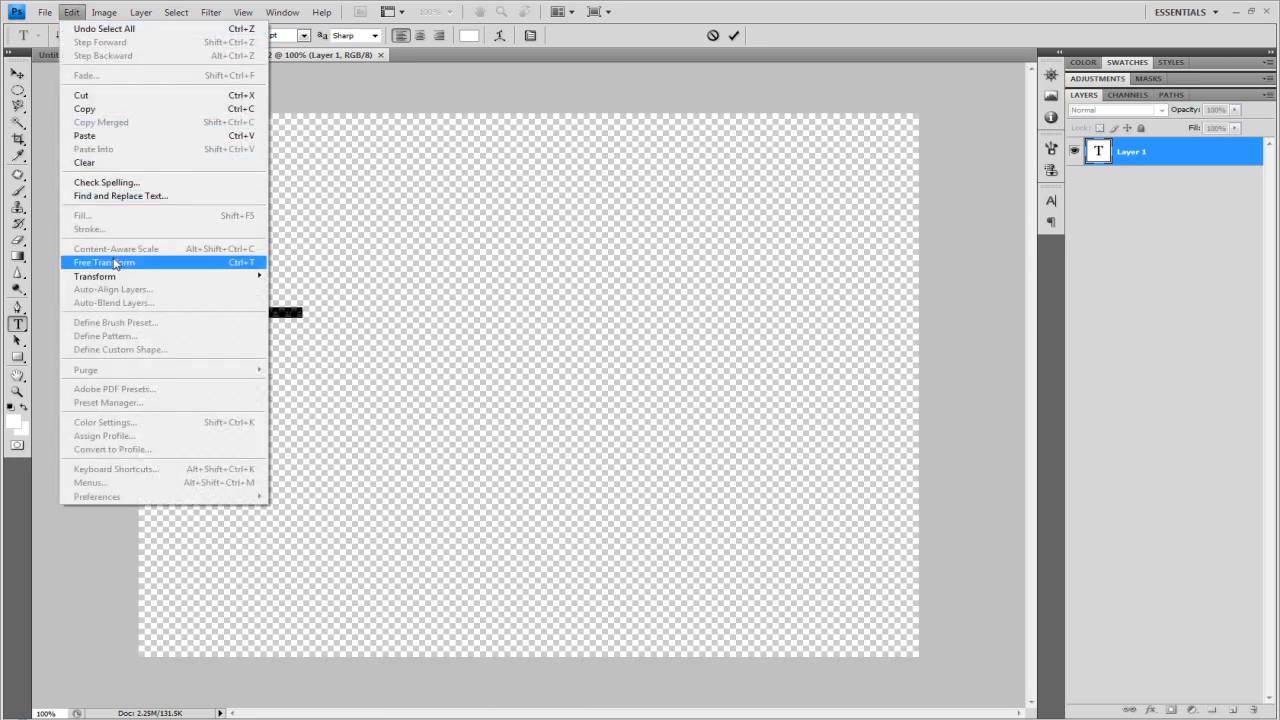
{"action": "left_click", "coordinate": [103, 262]}
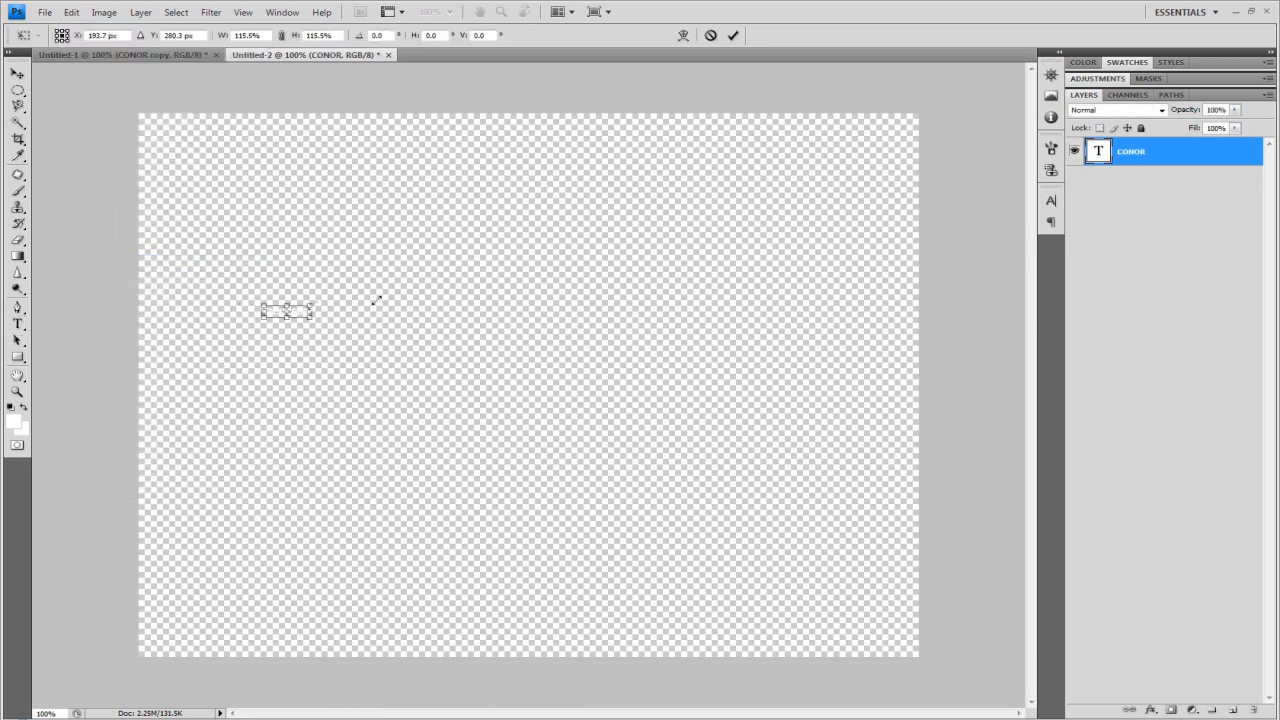
{"action": "left_click_drag", "start_coordinate": [310, 320], "coordinate": [880, 165]}
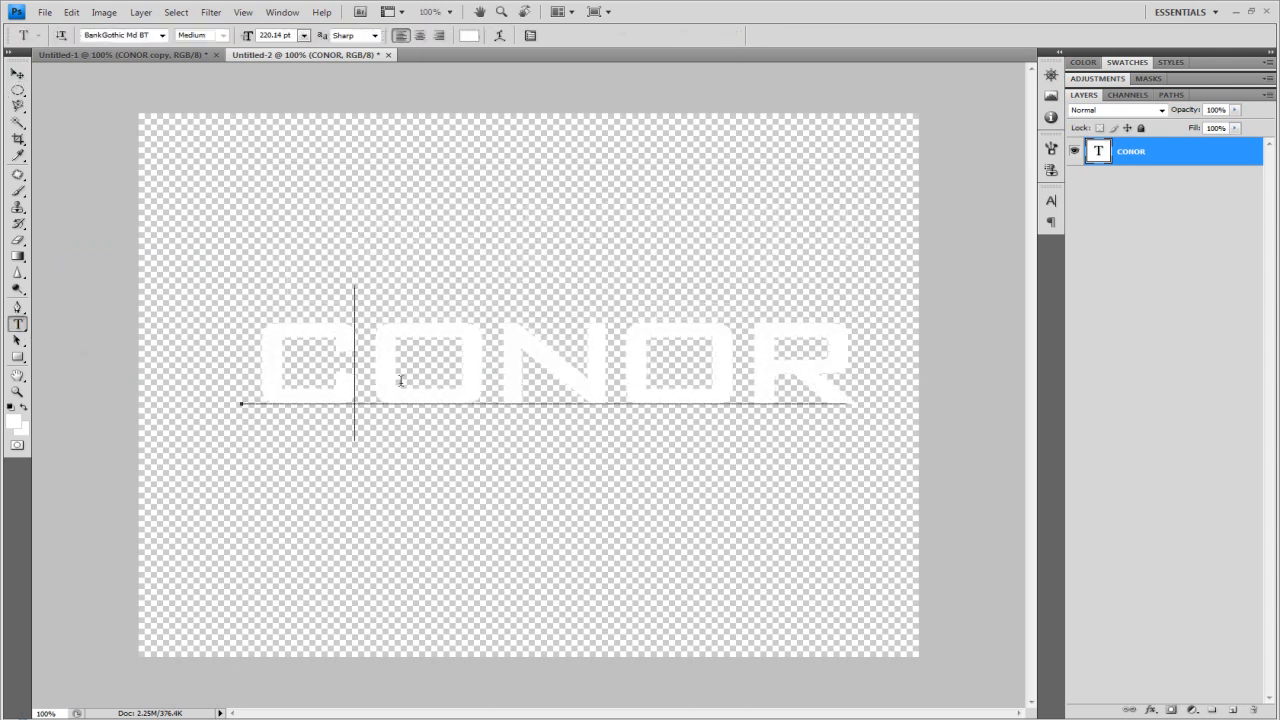
Set the CONOR text colour to black and commit the text
{"action": "left_click", "coordinate": [469, 35]}
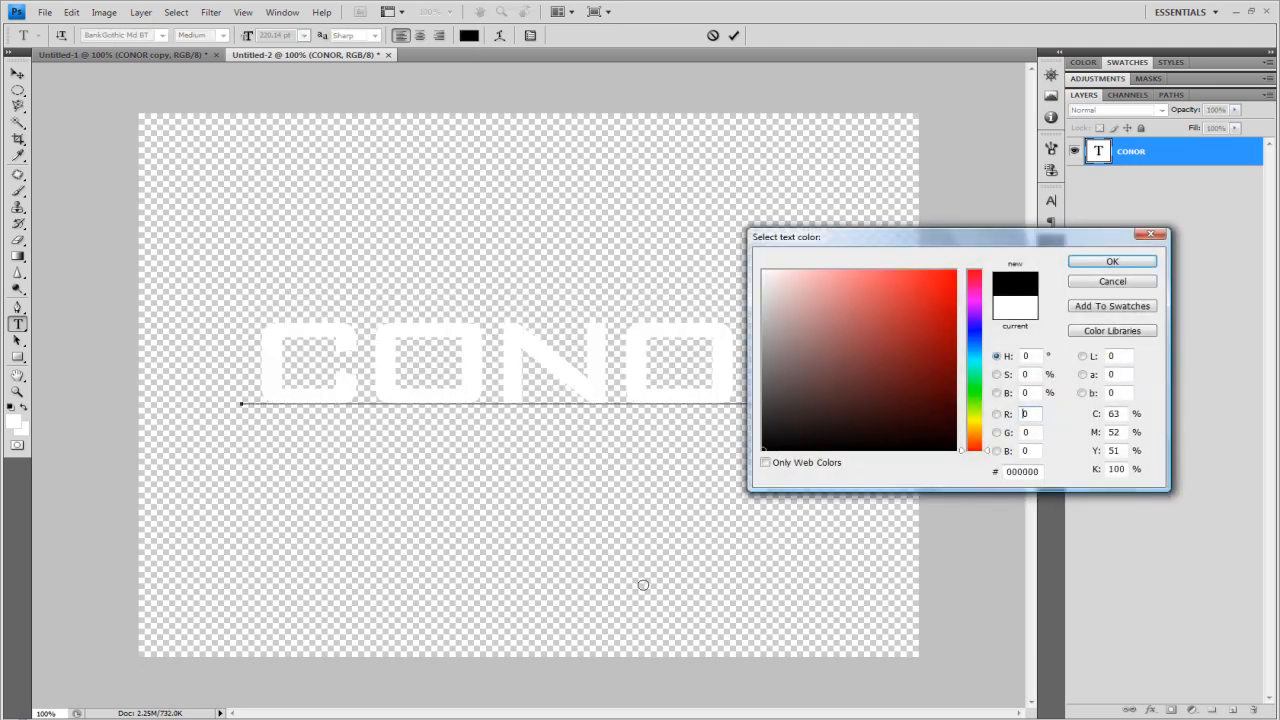
{"action": "left_click", "coordinate": [1111, 261]}
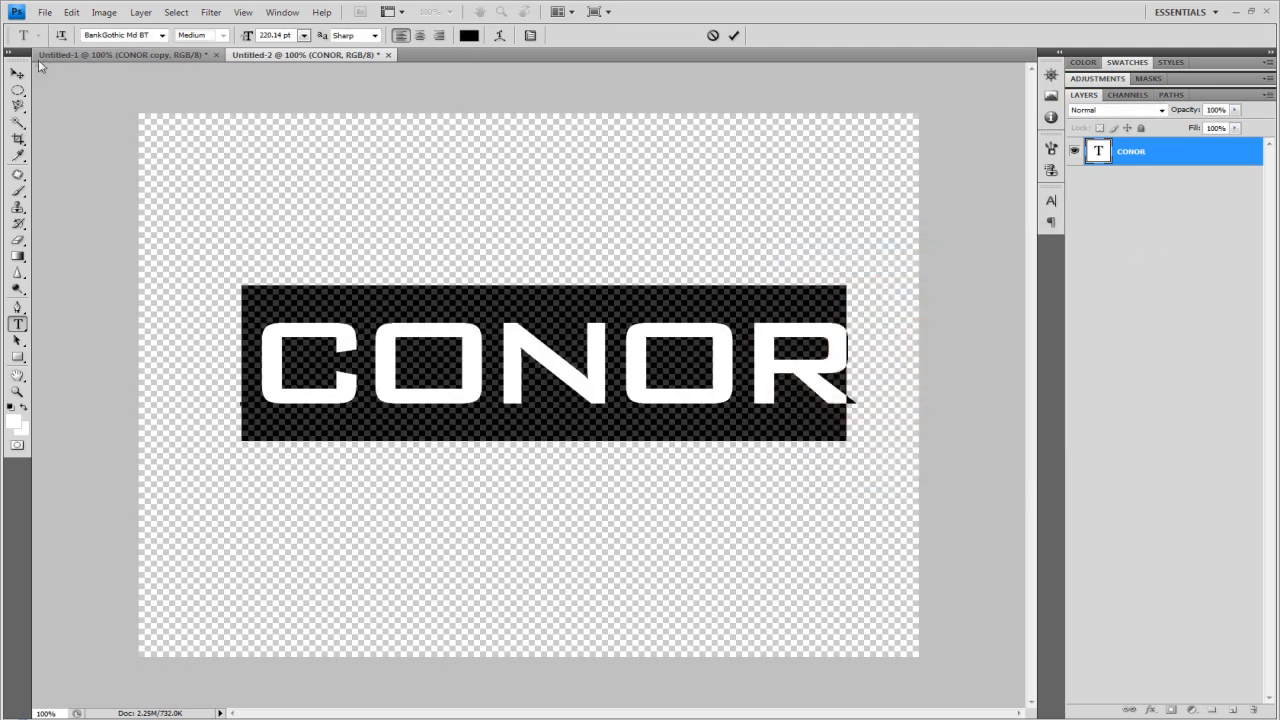
{"action": "left_click", "coordinate": [17, 74]}
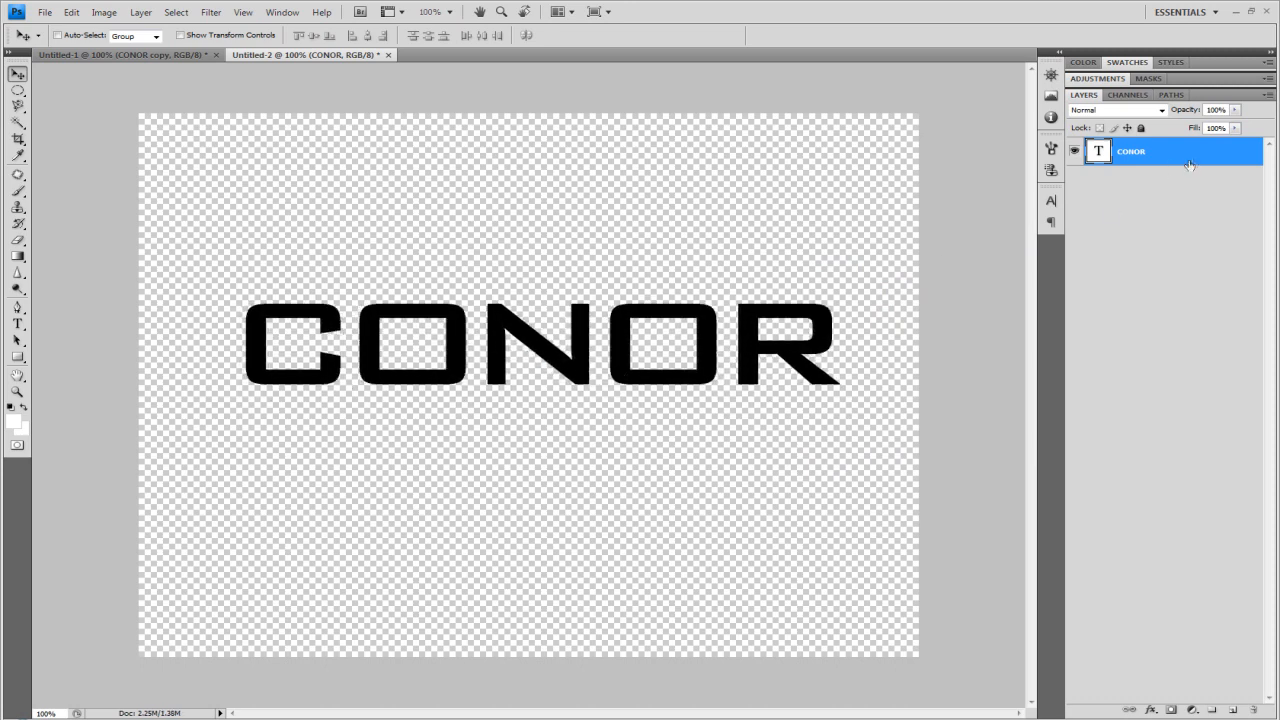
Give the CONOR layer a near-black #0f0f0f gradient overlay, then duplicate the layer
{"action": "double_click", "coordinate": [1160, 151]}
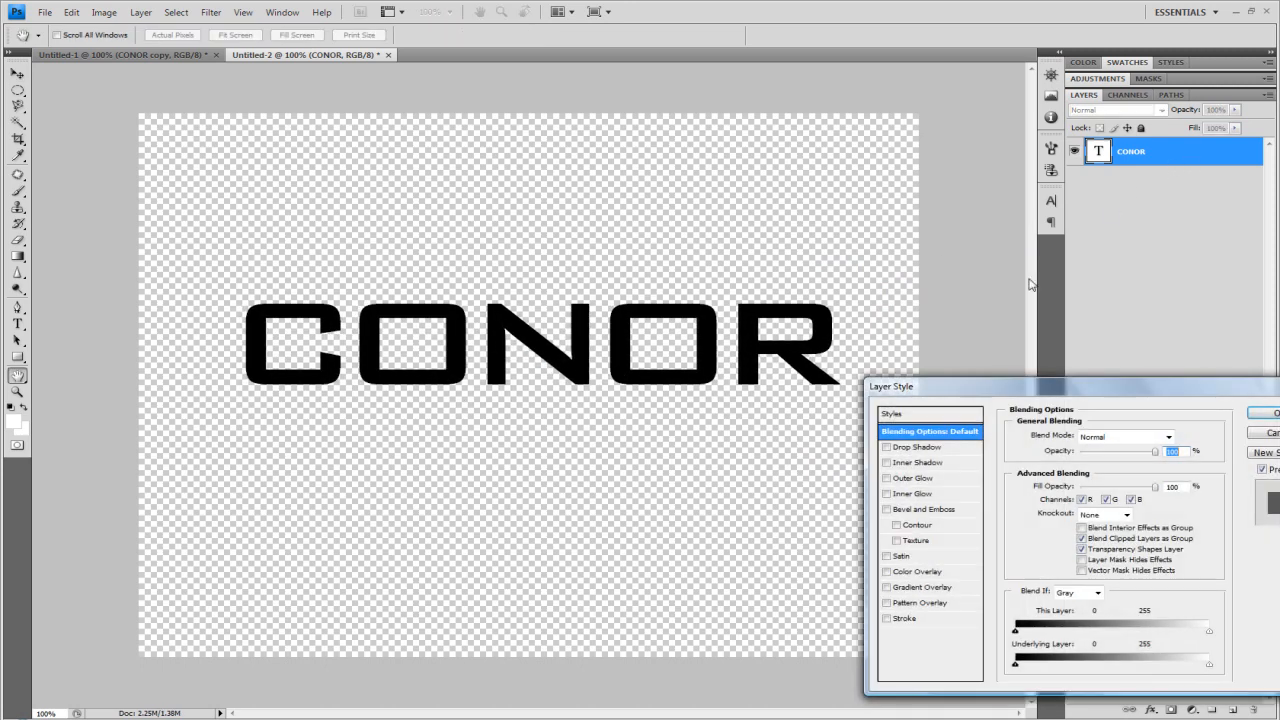
{"action": "left_click", "coordinate": [922, 587]}
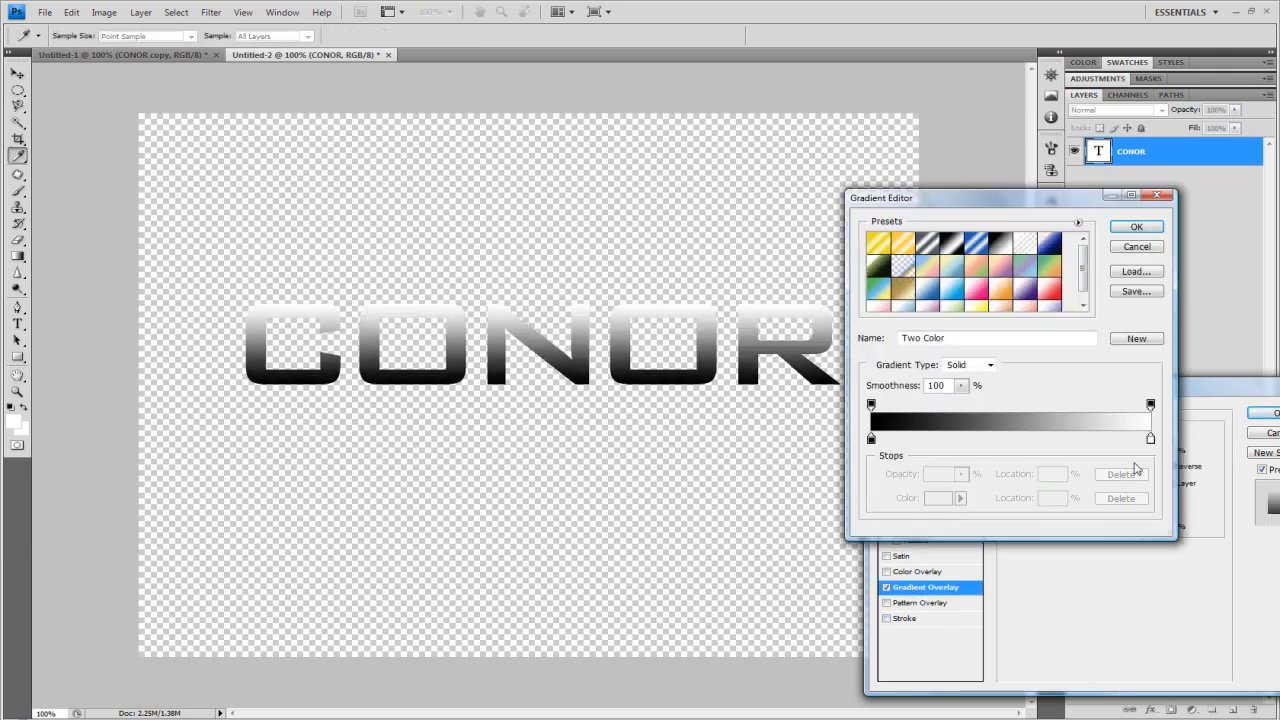
{"action": "left_click", "coordinate": [938, 498]}
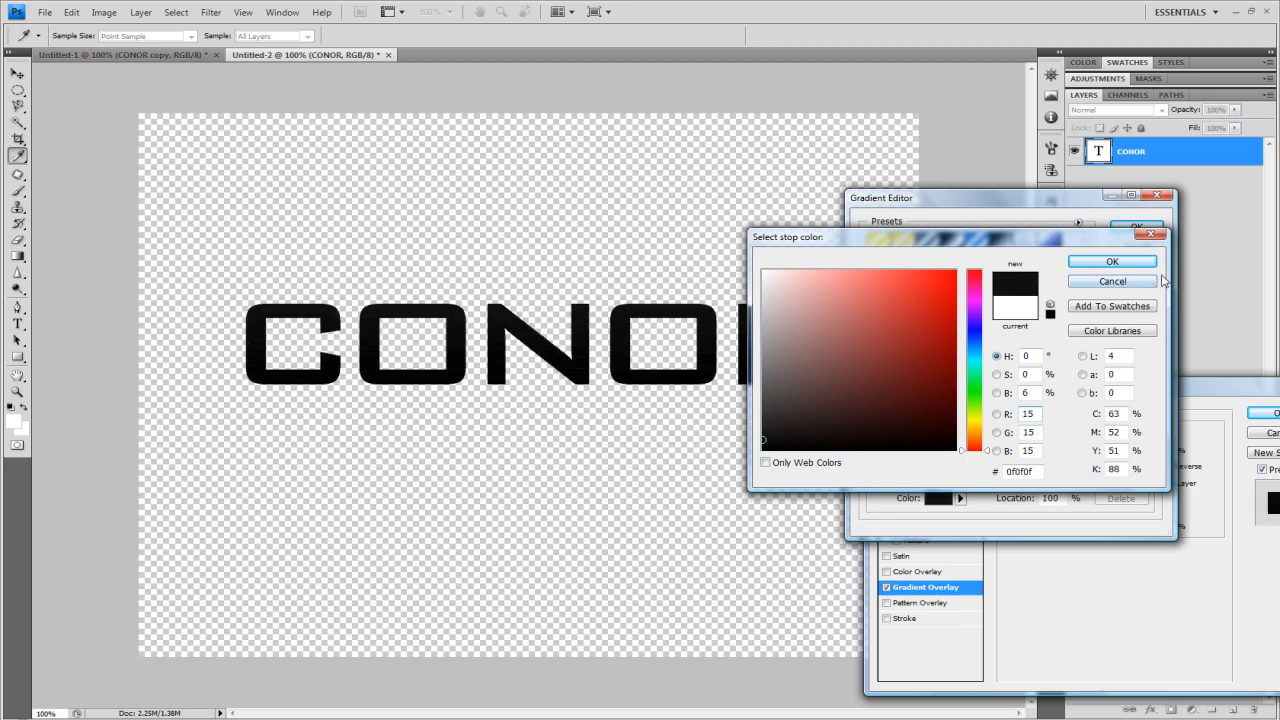
{"action": "left_click", "coordinate": [1112, 261]}
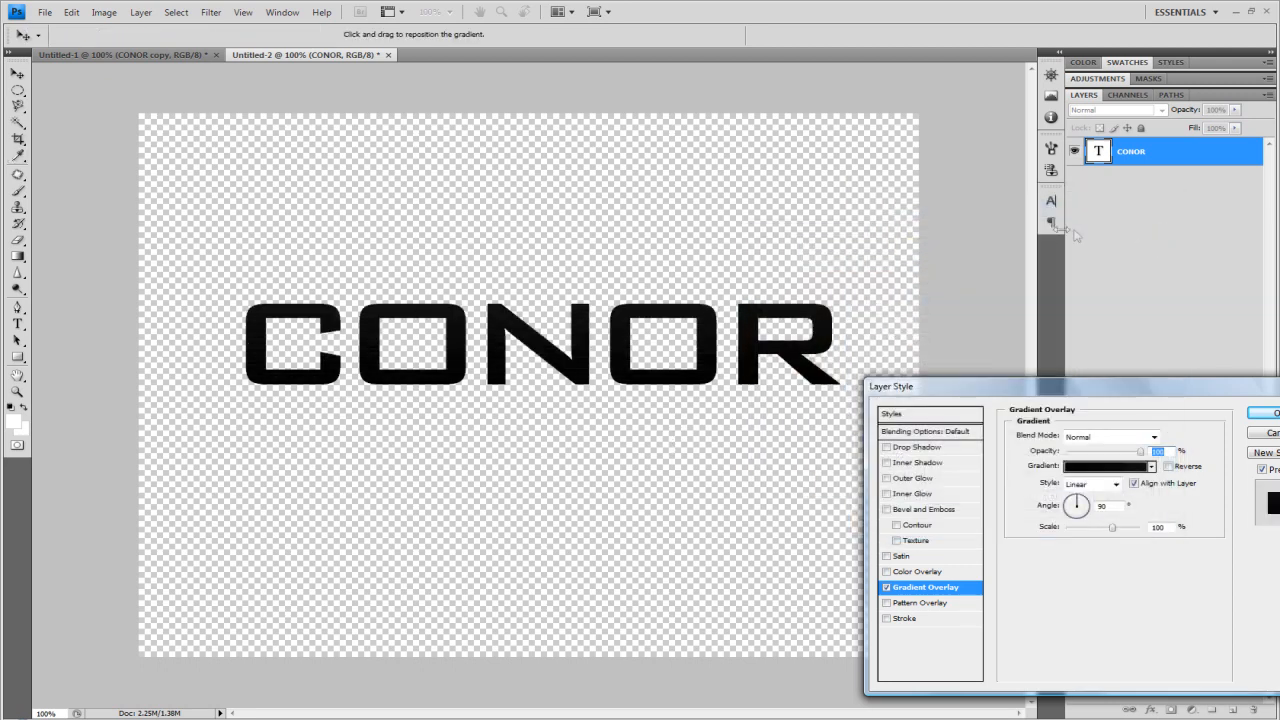
{"action": "left_click", "coordinate": [1272, 412]}
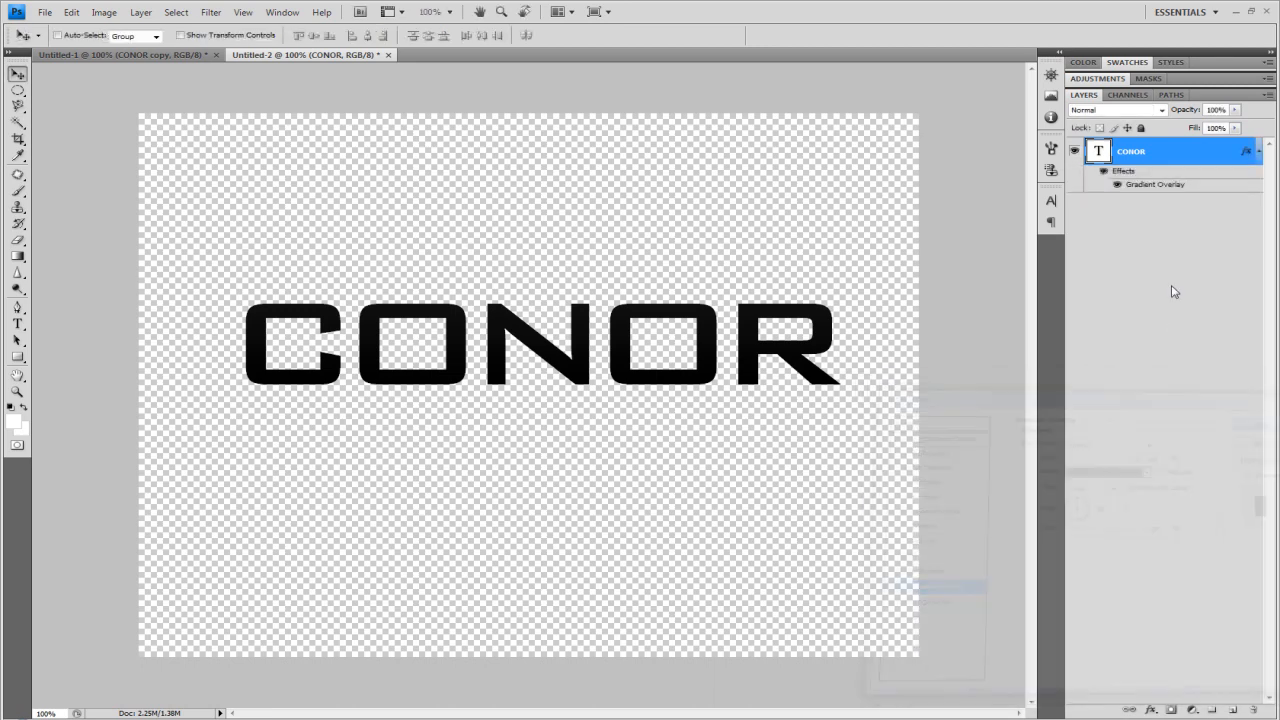
{"action": "left_click", "coordinate": [1247, 151]}
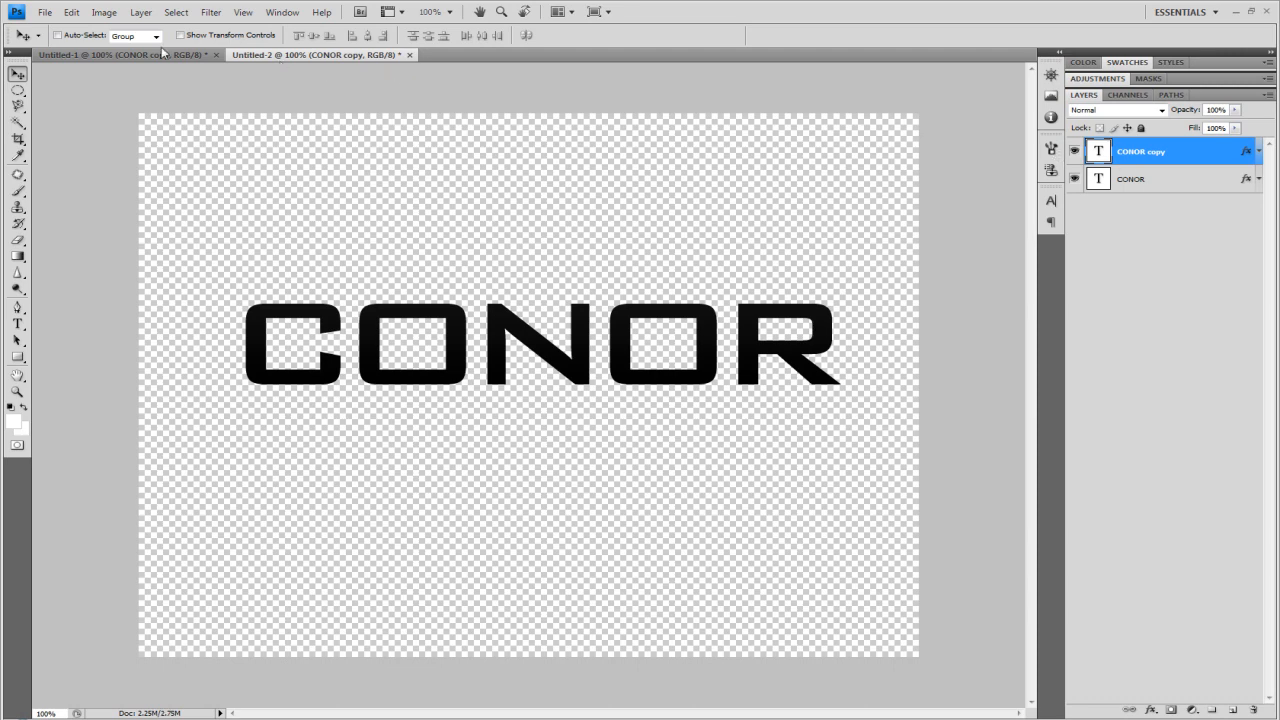
Add a red Color Overlay to the CONOR copy layer through its layer style
{"action": "left_click", "coordinate": [71, 12]}
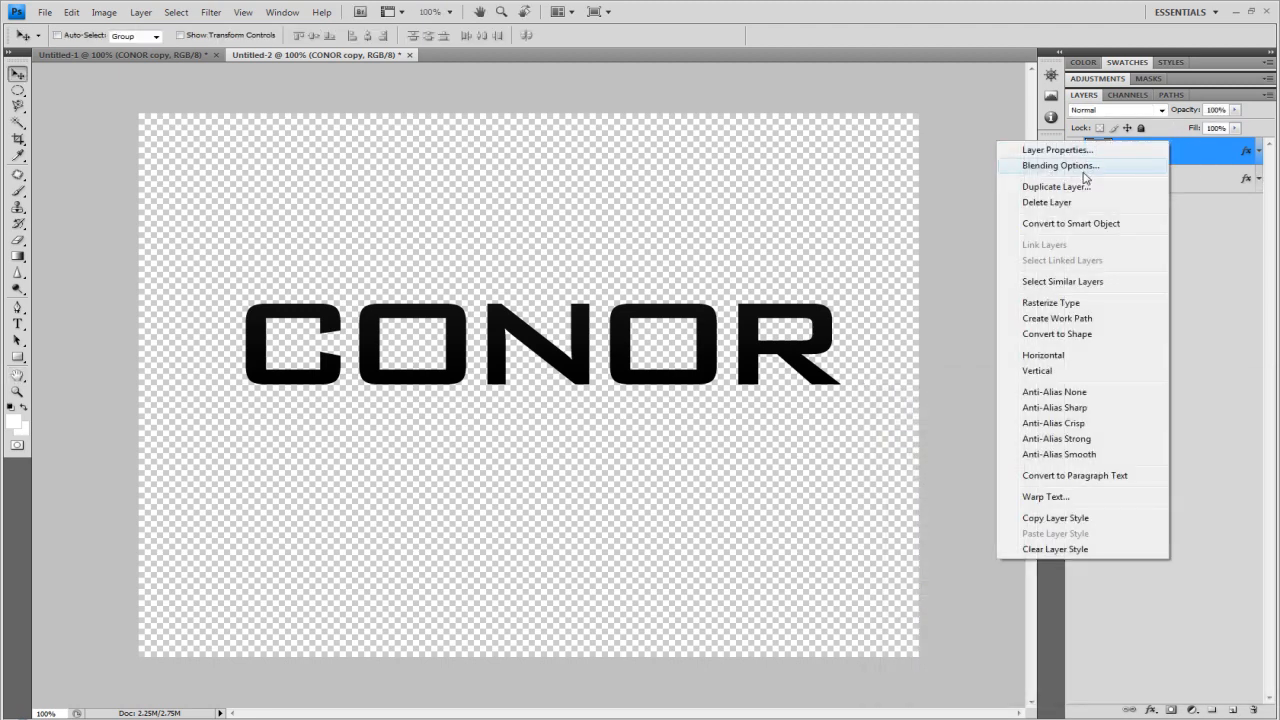
{"action": "left_click", "coordinate": [1059, 165]}
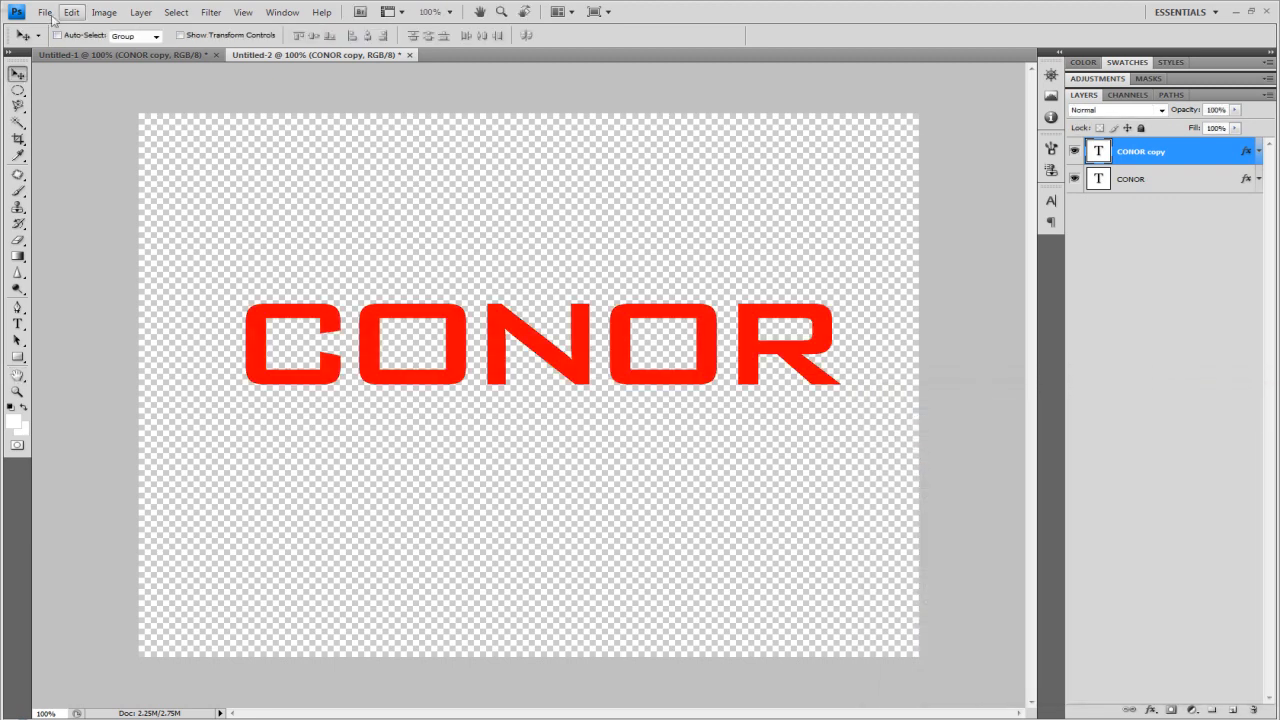
{"action": "left_click", "coordinate": [104, 12]}
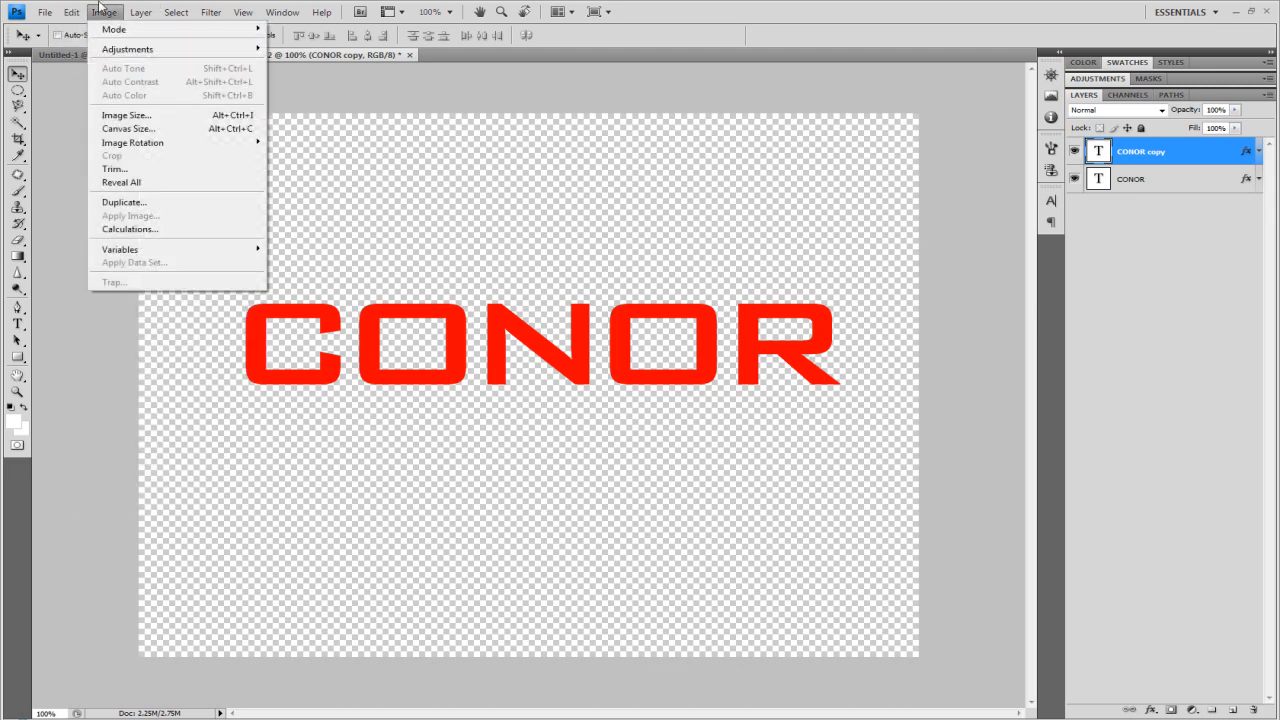
{"action": "left_click", "coordinate": [71, 12]}
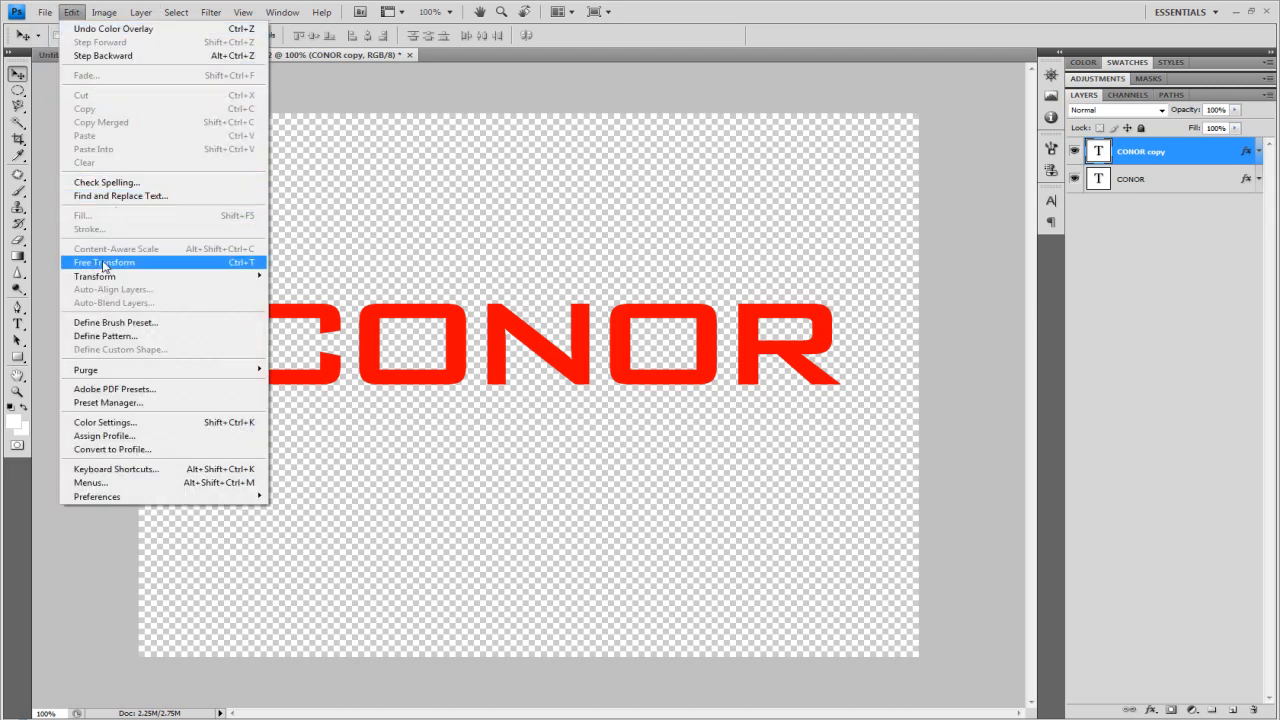
Free-transform the red copy slightly larger so the black edge shows behind it
{"action": "left_click", "coordinate": [103, 262]}
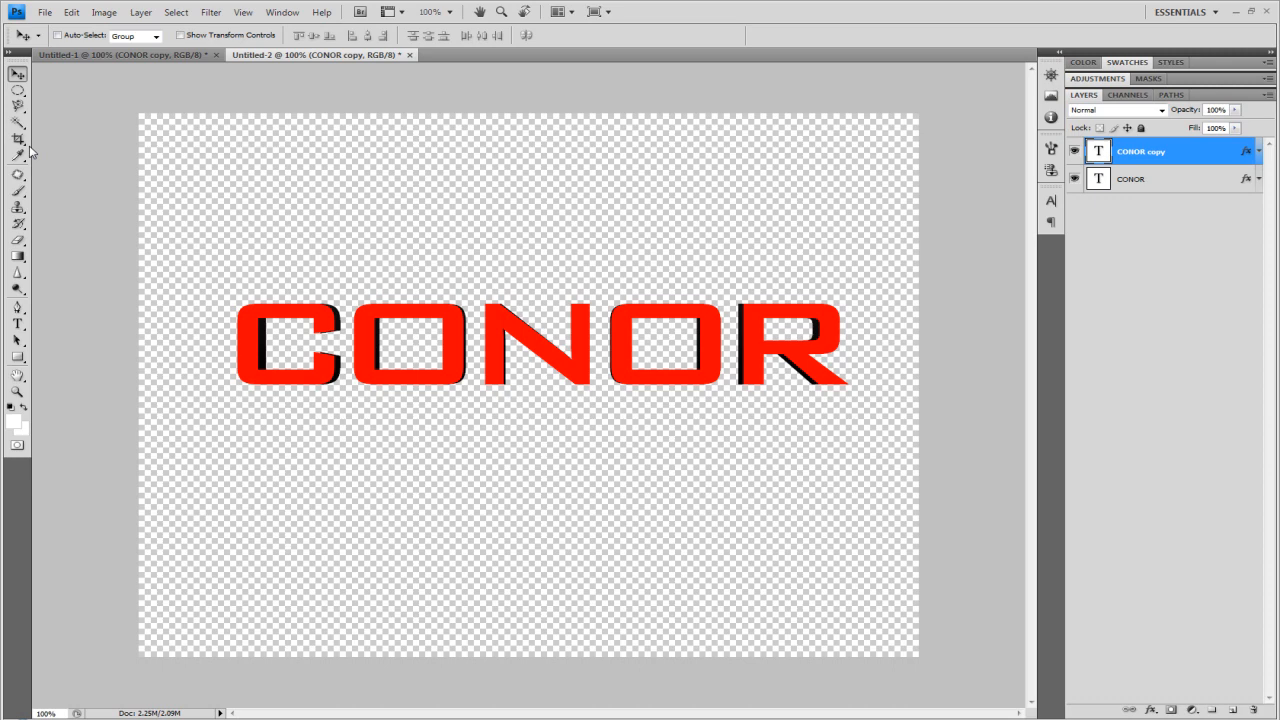
{"action": "mouse_move", "coordinate": [60, 38]}
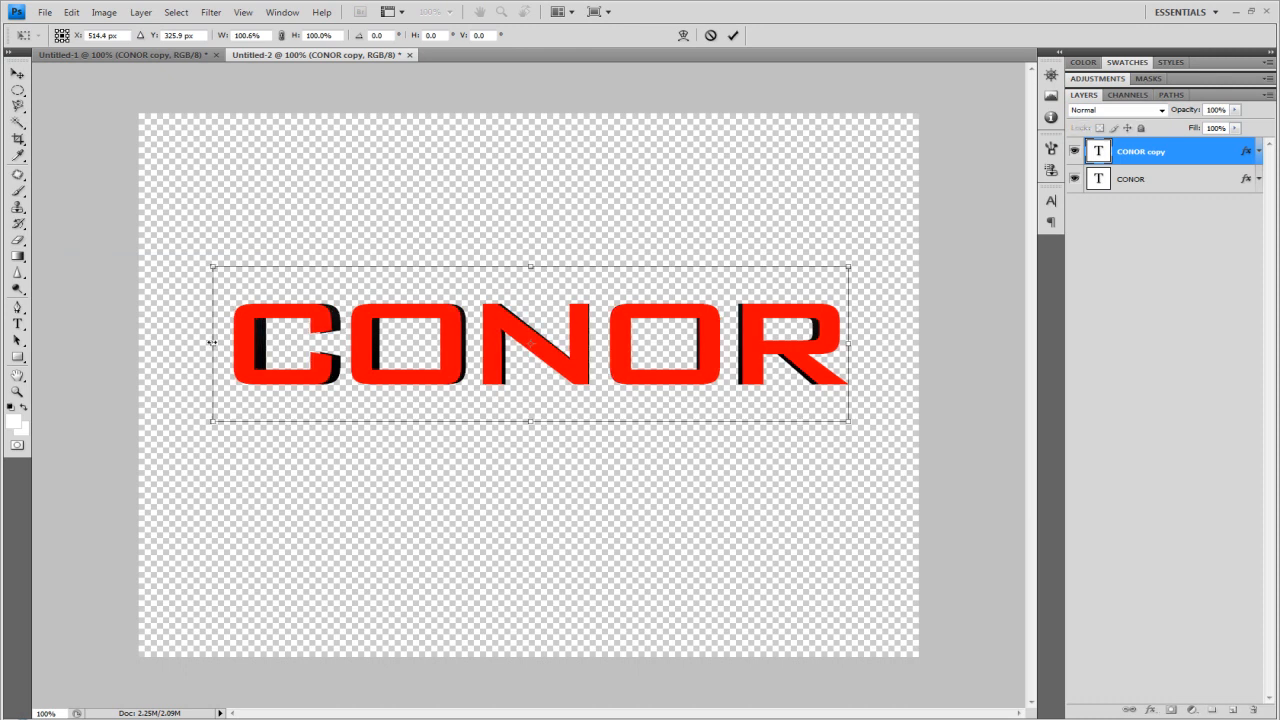
{"action": "left_click", "coordinate": [17, 73]}
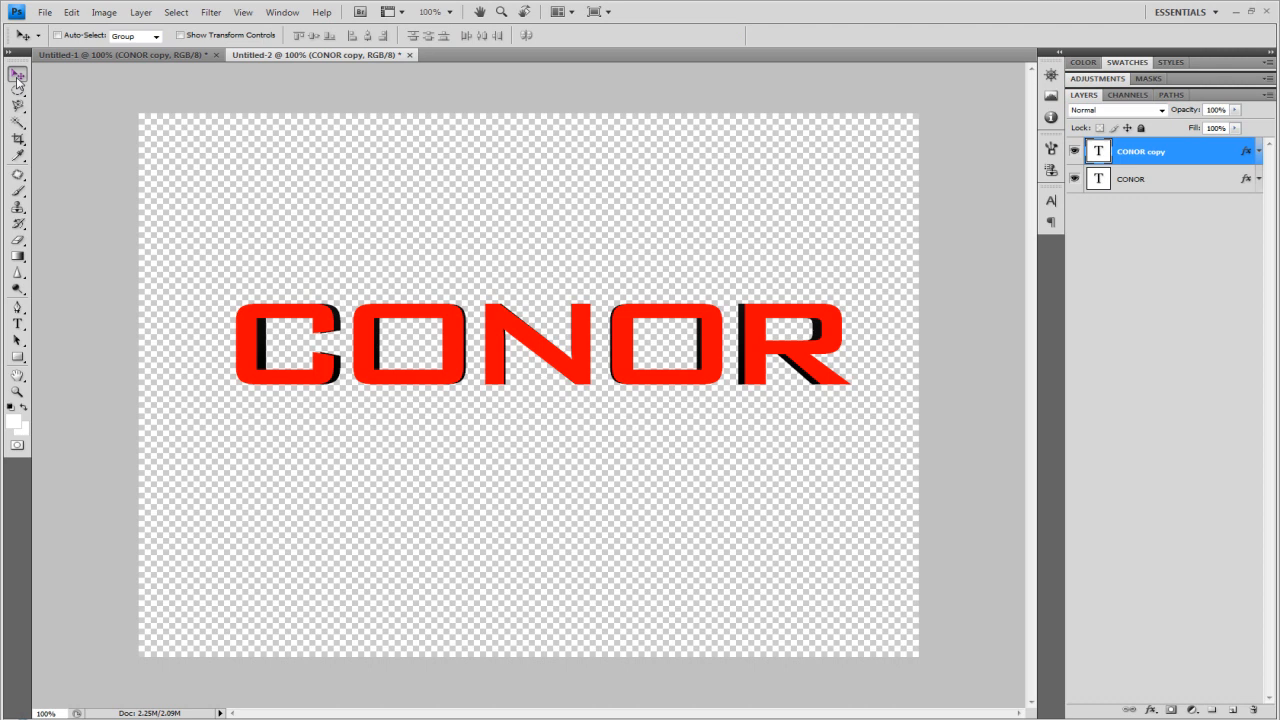
{"action": "mouse_move", "coordinate": [17, 75]}
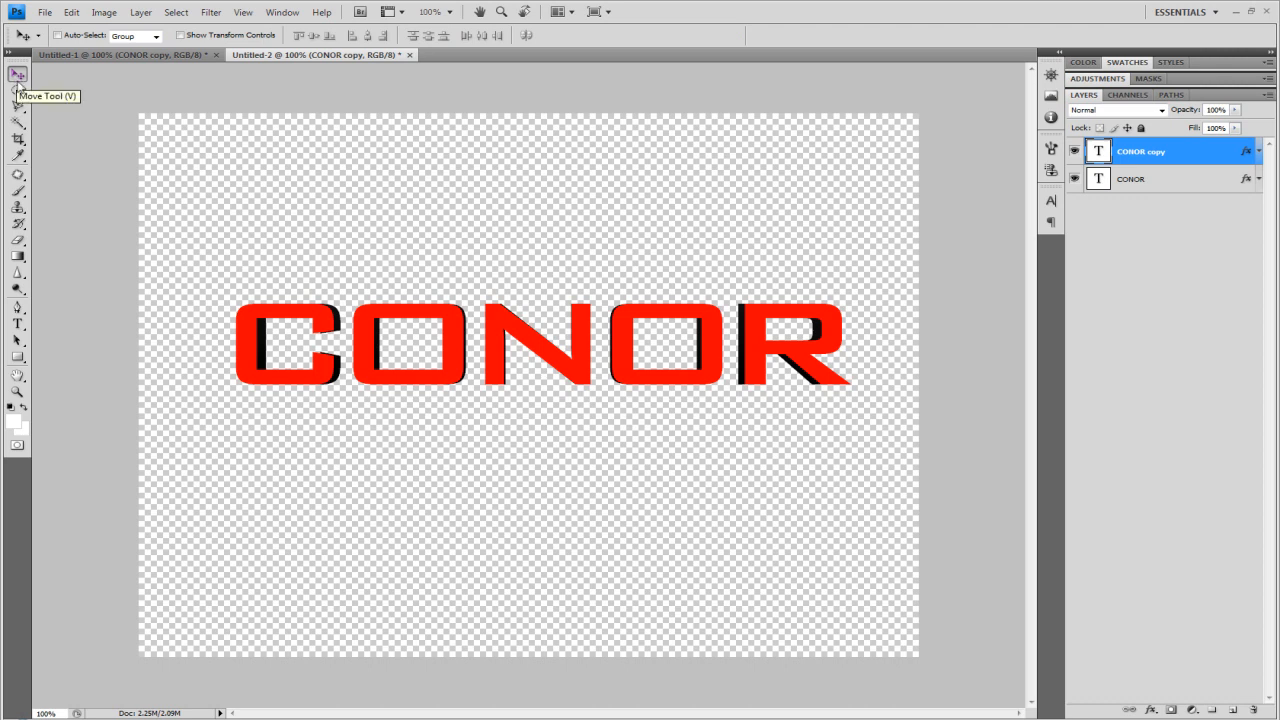
{"action": "mouse_move", "coordinate": [835, 222]}
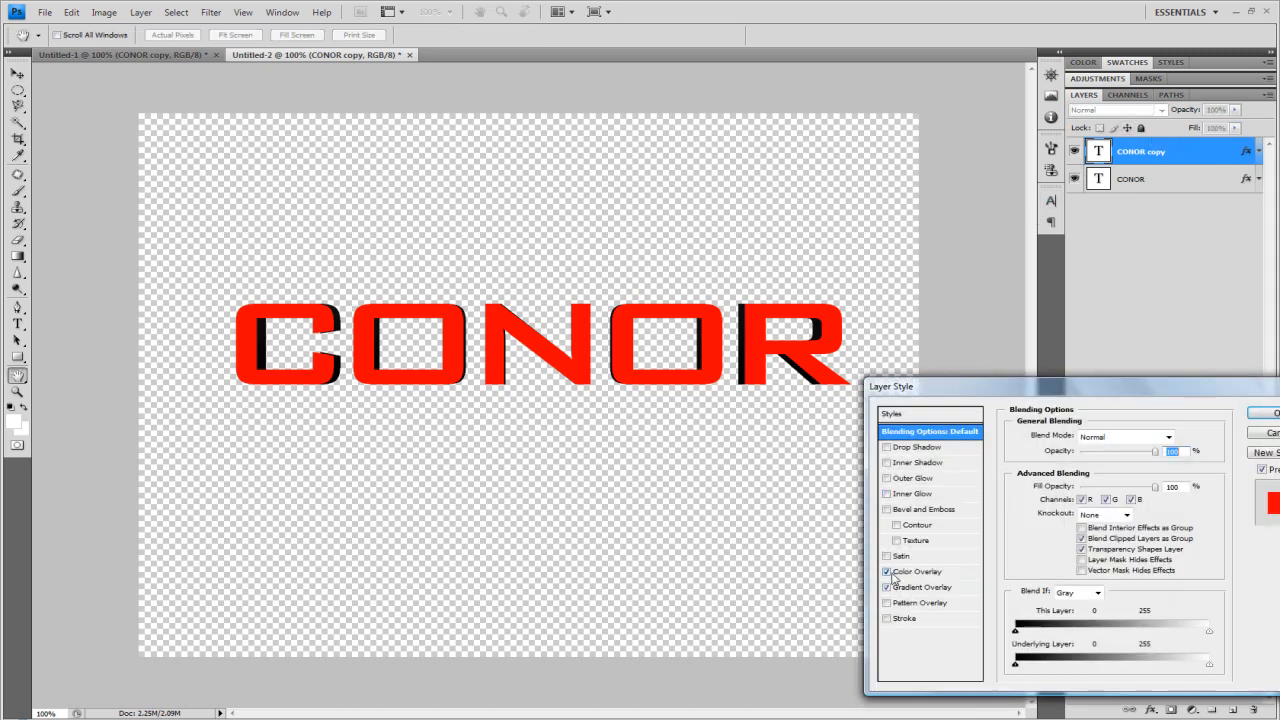
Replace the copy's red overlay with a #a6a6a6 to #777777 grey gradient overlay
{"action": "left_click", "coordinate": [886, 571]}
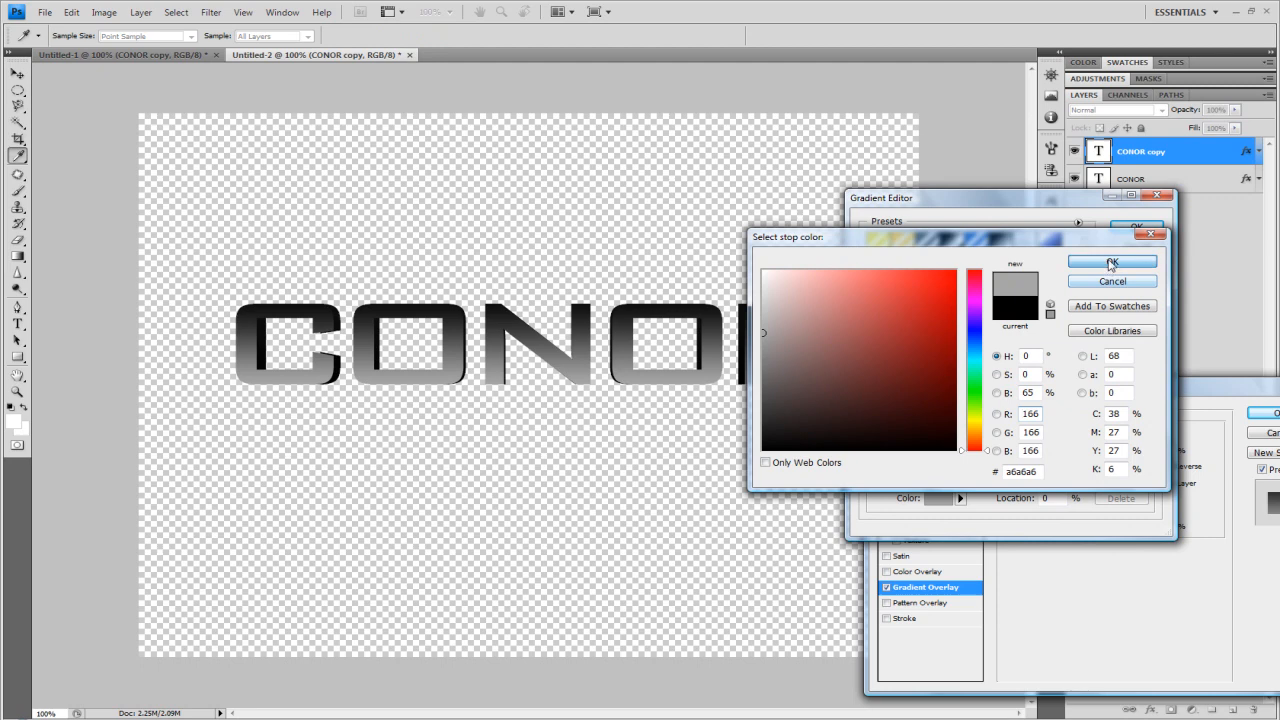
{"action": "left_click", "coordinate": [802, 308]}
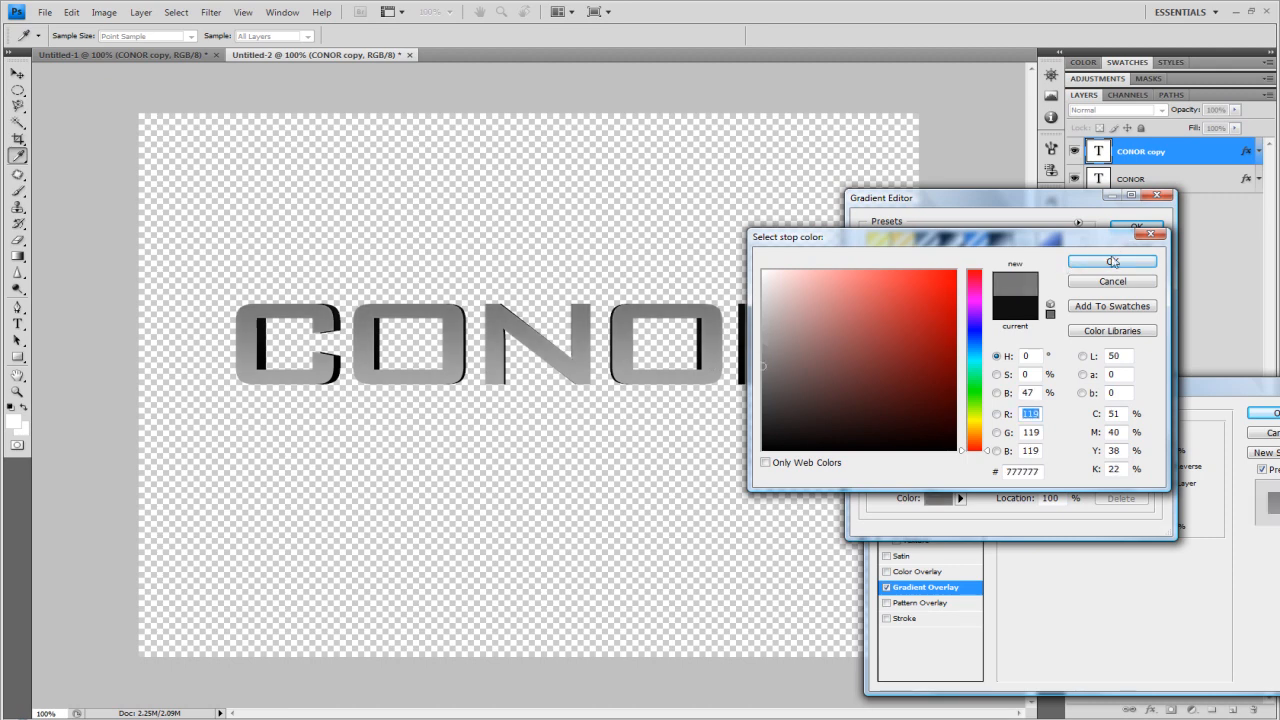
{"action": "left_click", "coordinate": [1112, 261]}
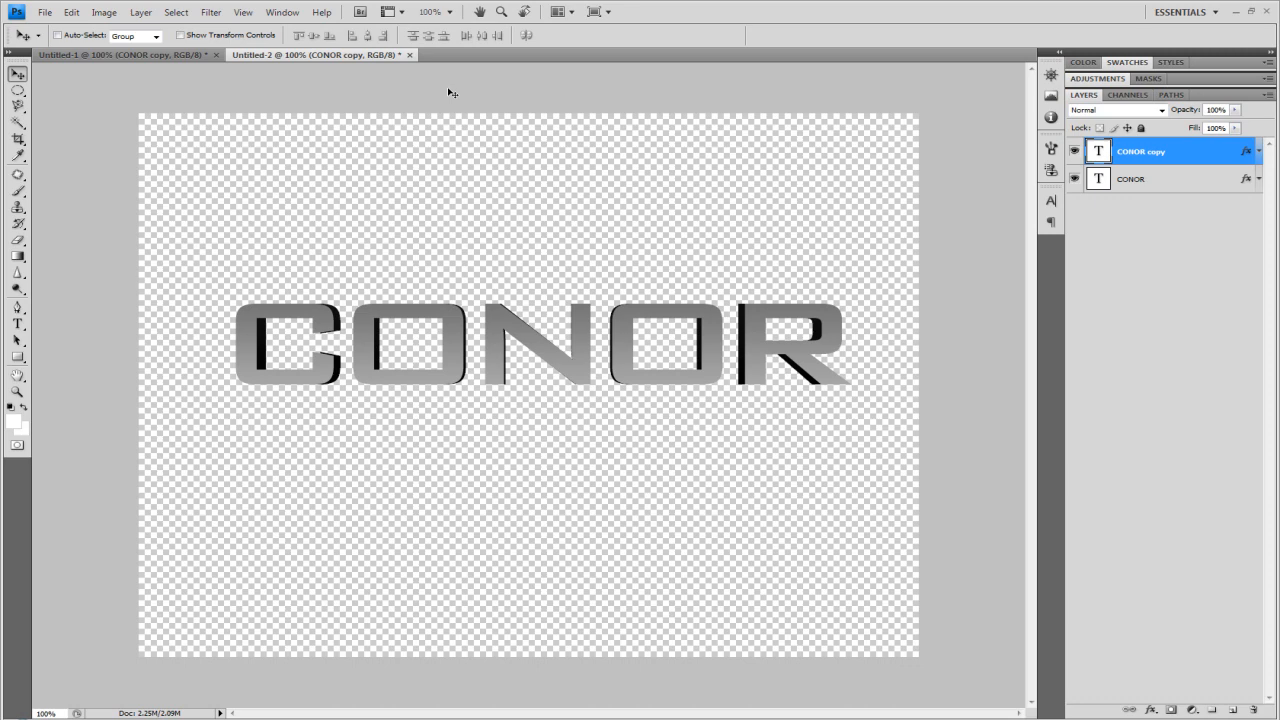
{"action": "mouse_move", "coordinate": [451, 93]}
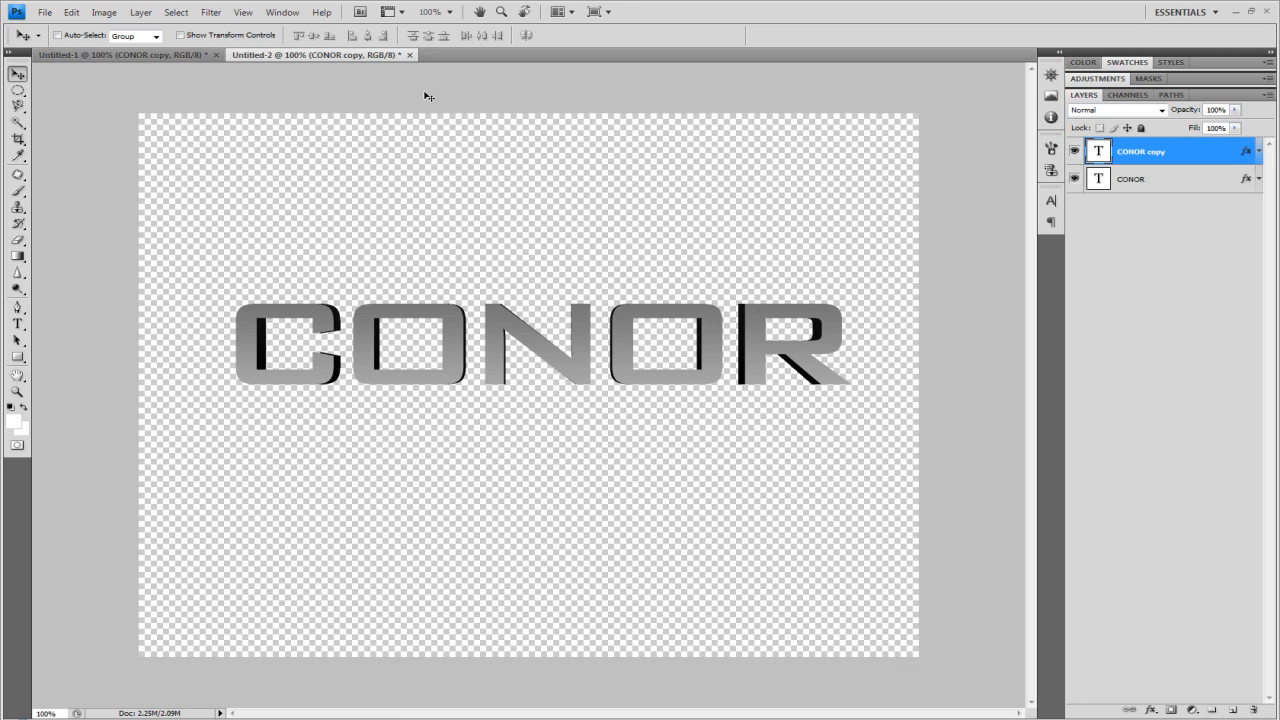
{"action": "mouse_move", "coordinate": [375, 105]}
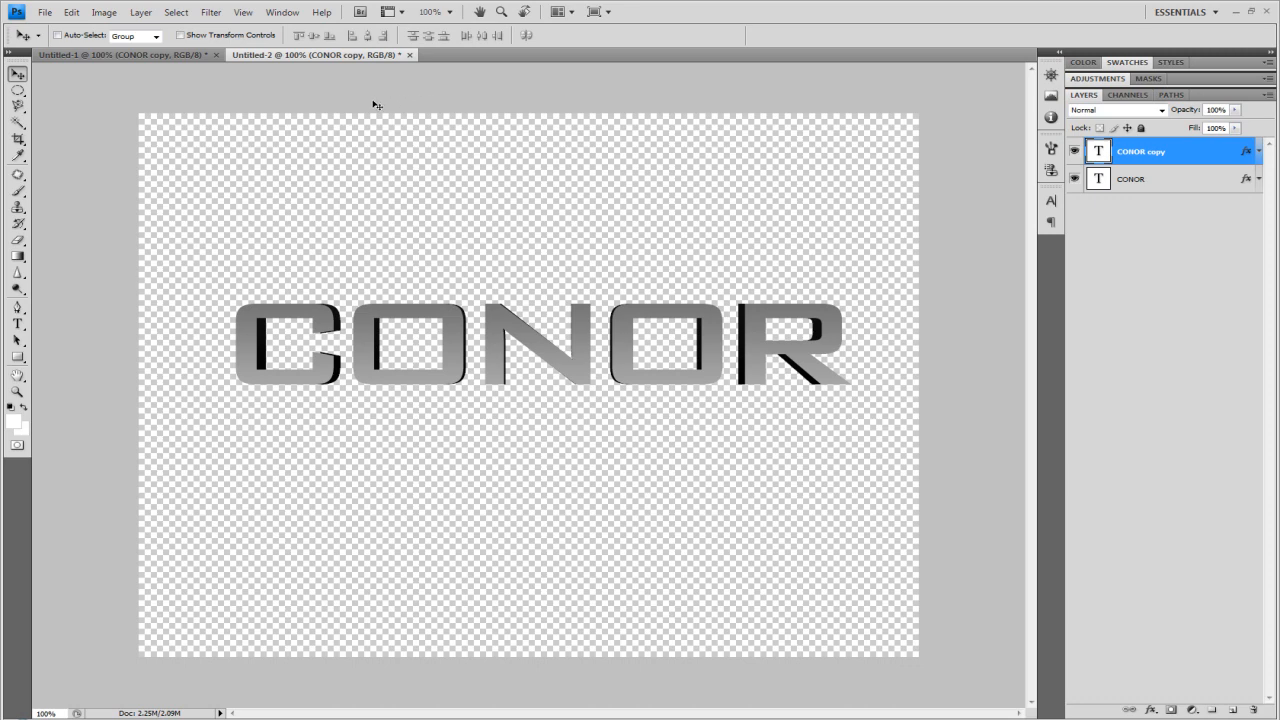